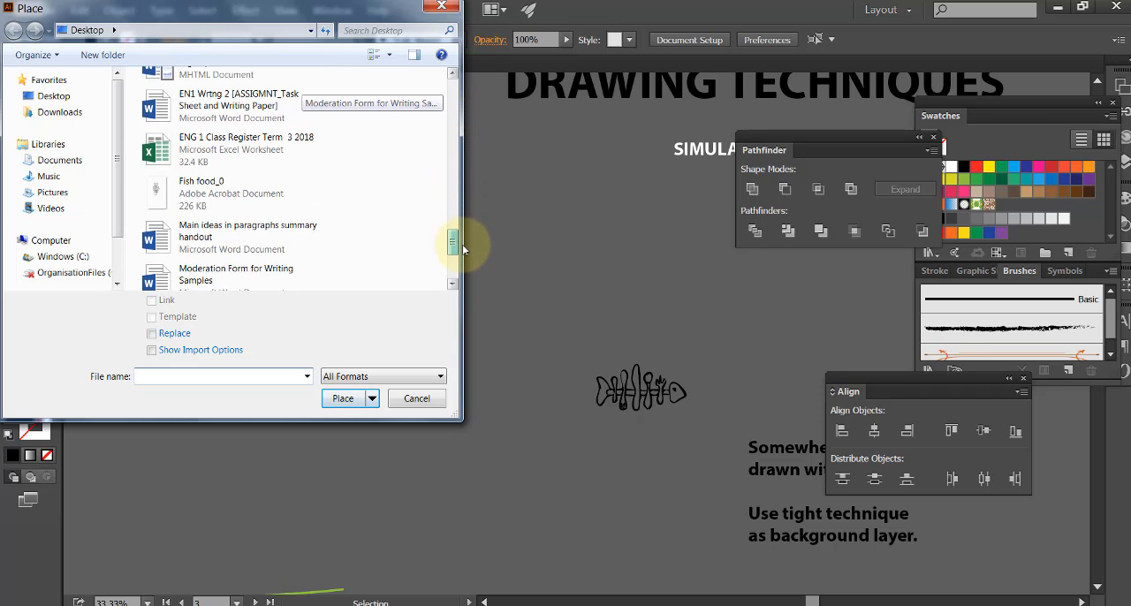
Step: Place the Fish food_0 drawing from the Desktop onto the artboard
click(201, 188)
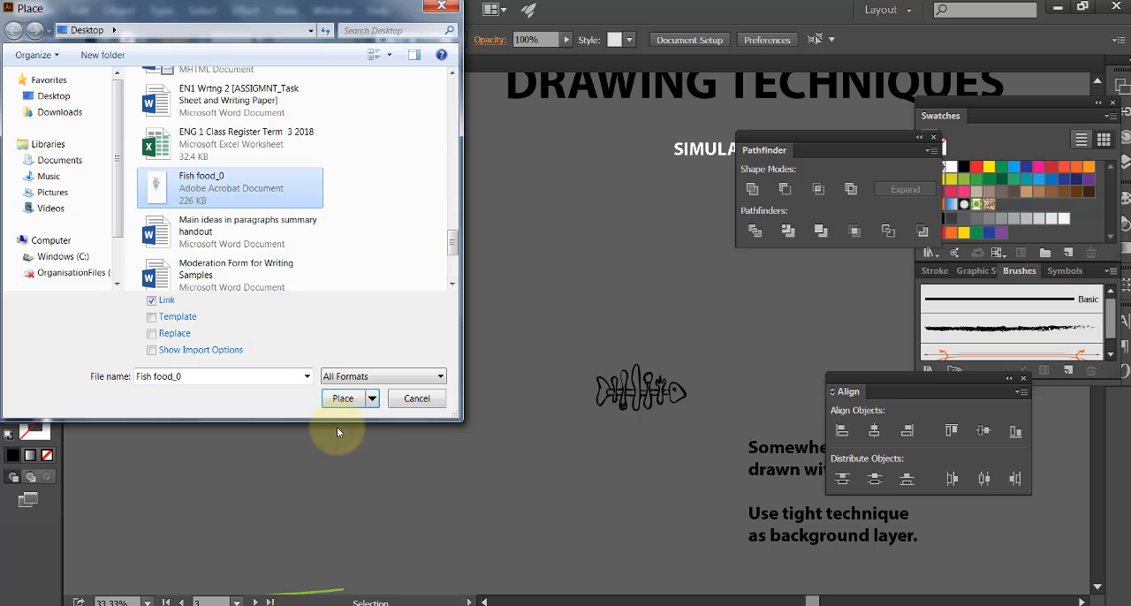
click(342, 398)
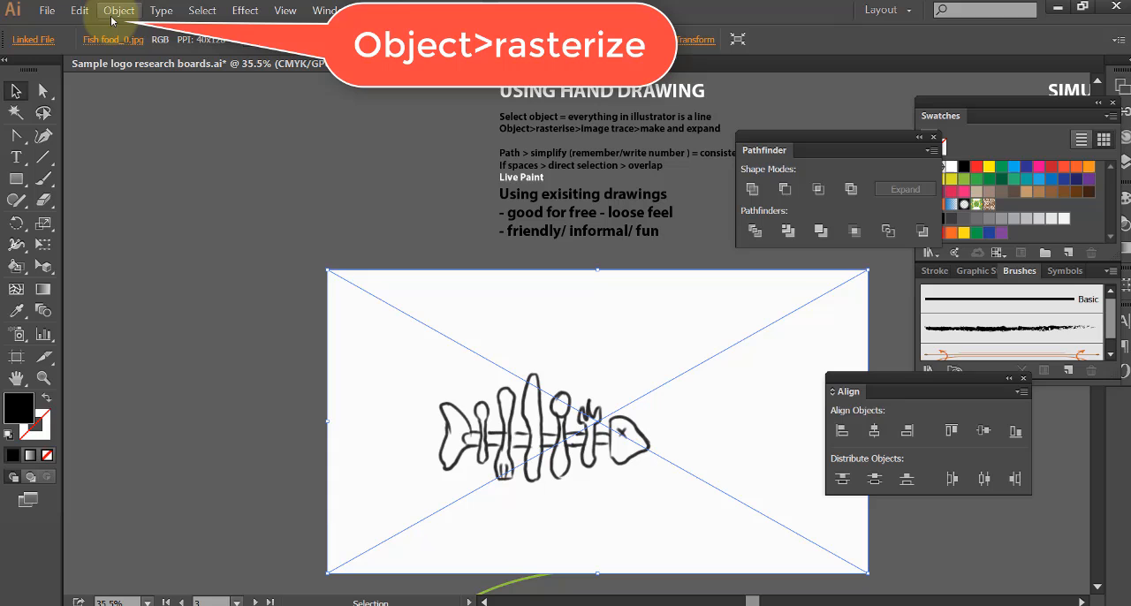
Step: Rasterize the placed drawing as a Grayscale image at Screen (72 ppi) resolution
click(119, 10)
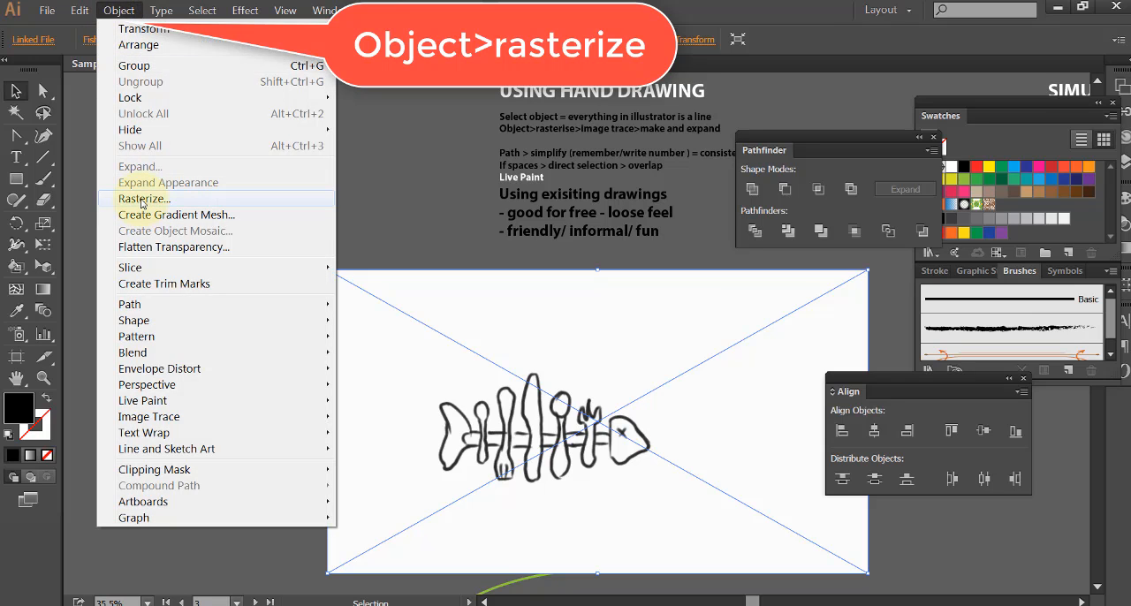
click(143, 199)
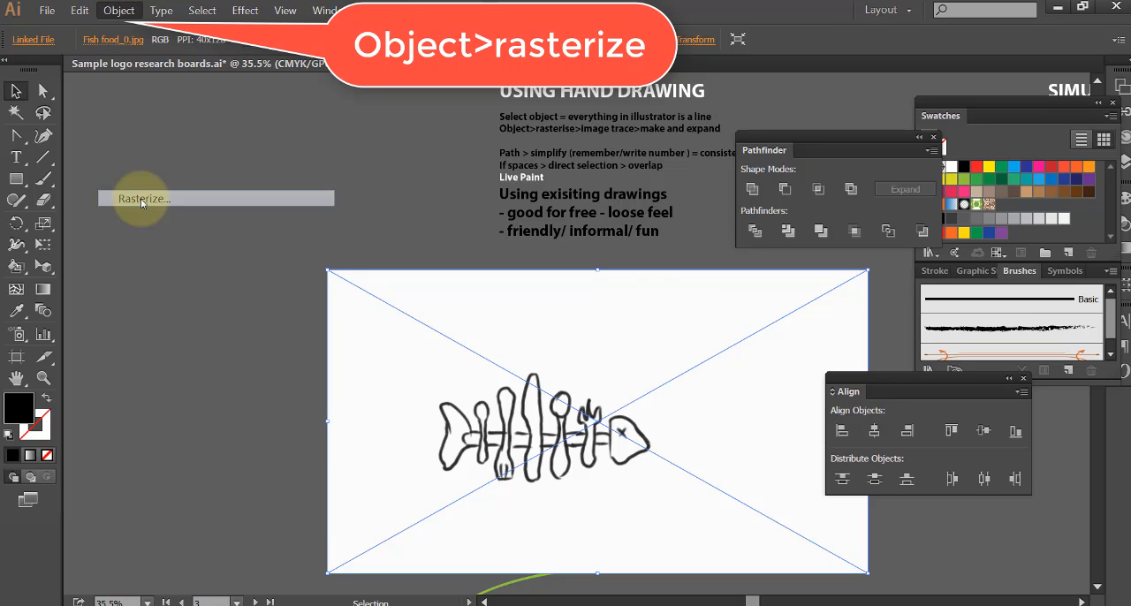
click(142, 198)
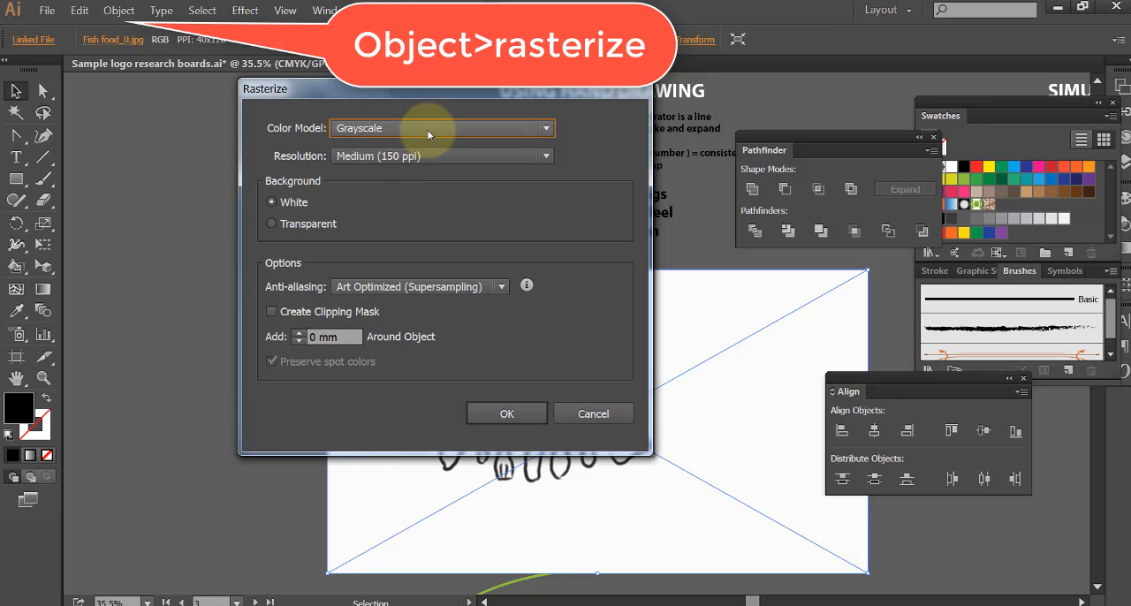
click(442, 128)
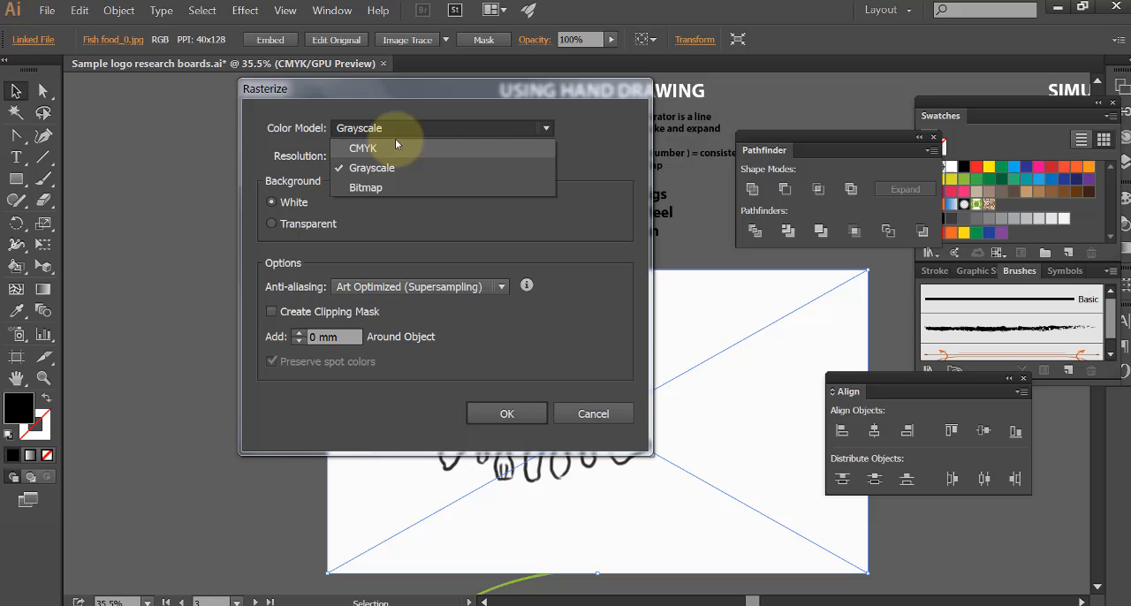
click(372, 168)
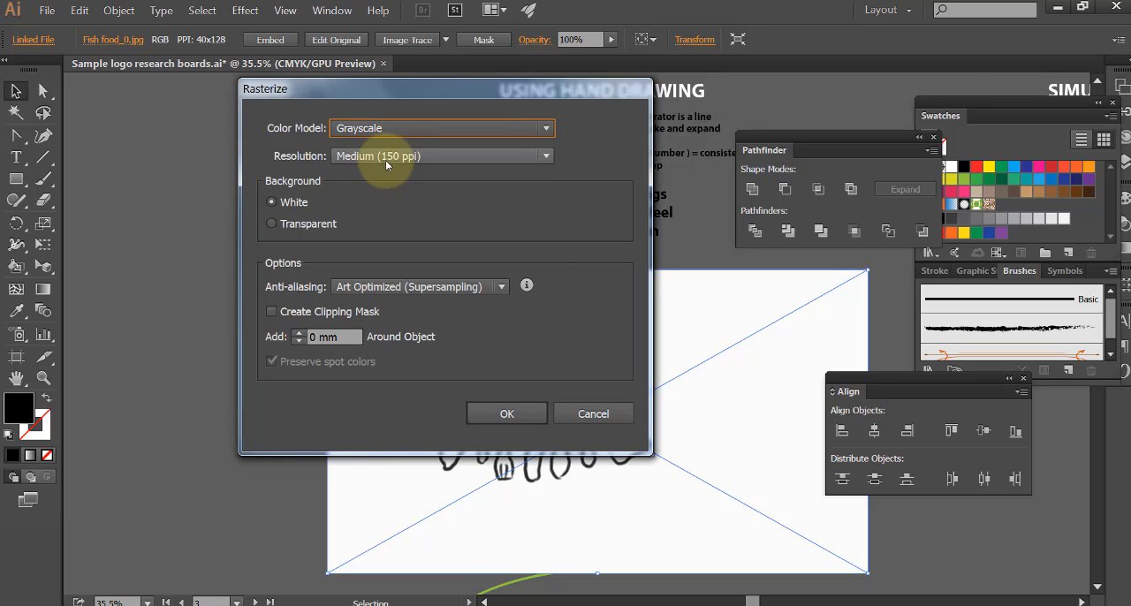
click(440, 155)
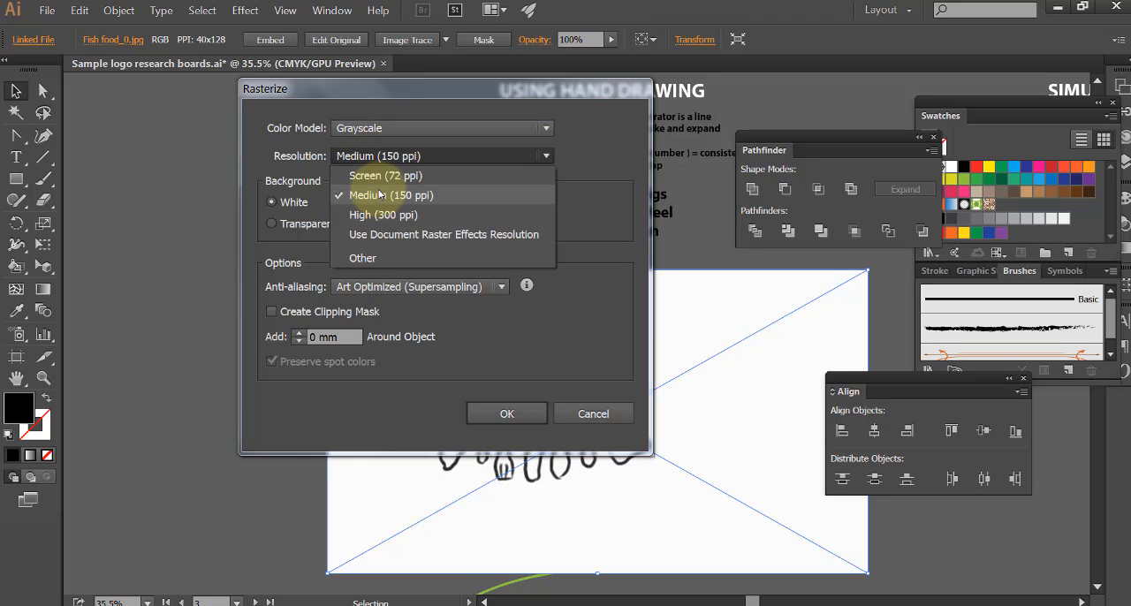
click(385, 175)
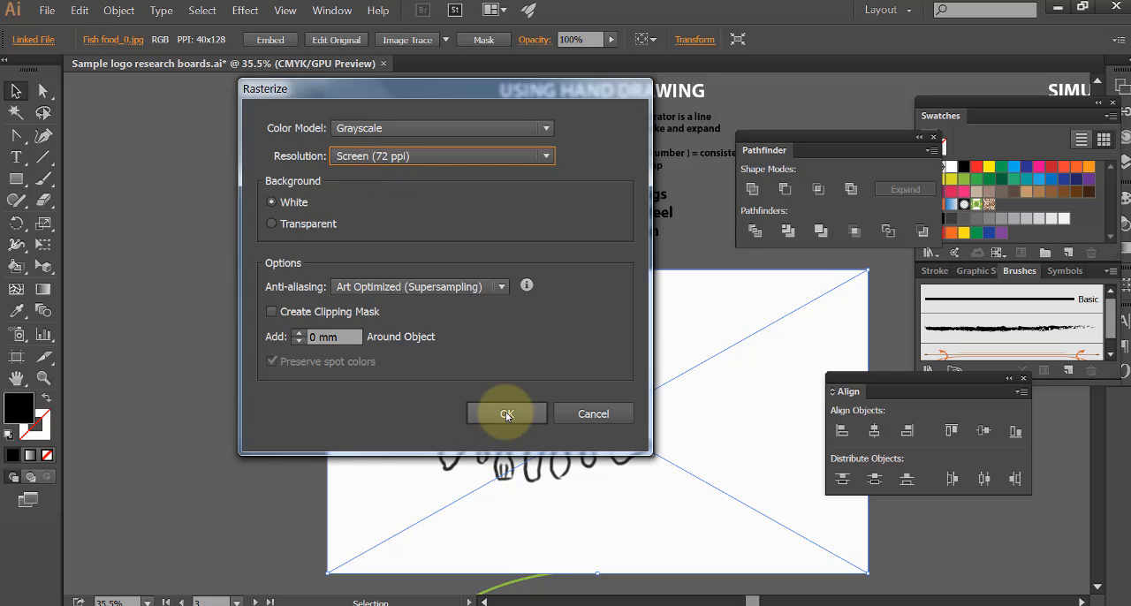
click(507, 414)
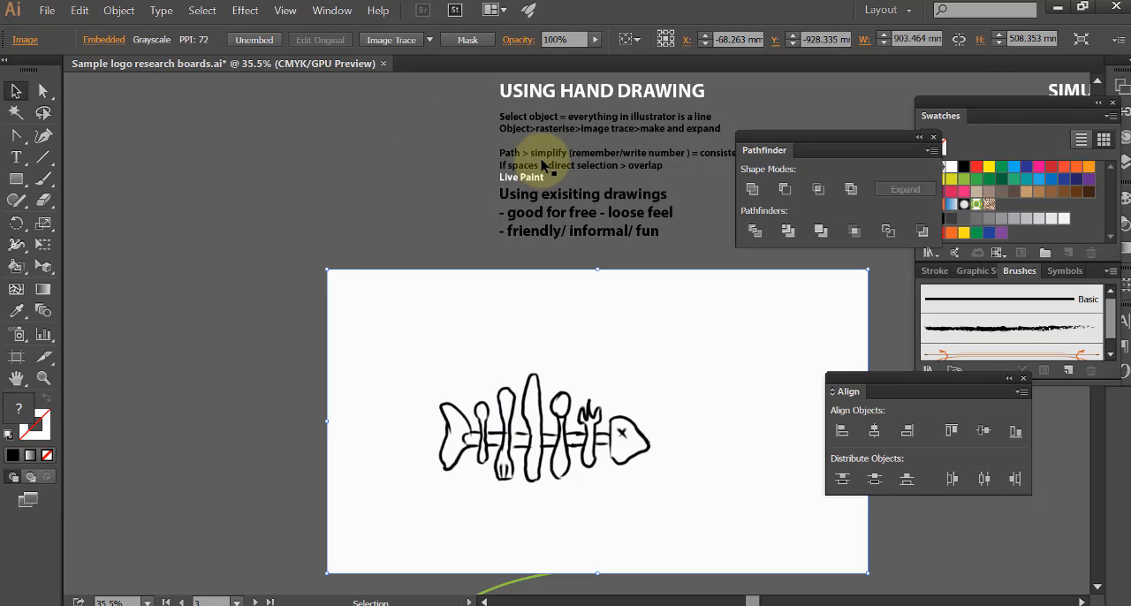
Step: Run Image Trace Make and Expand on the fish image, accepting the slow-tracing warning
click(119, 10)
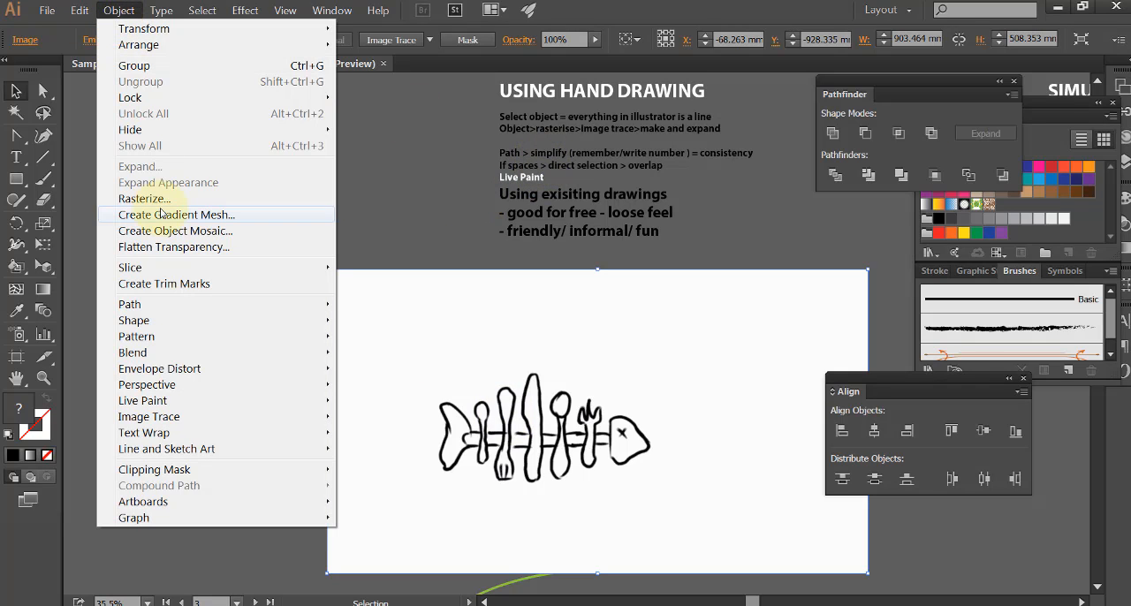
mouse_move(149, 417)
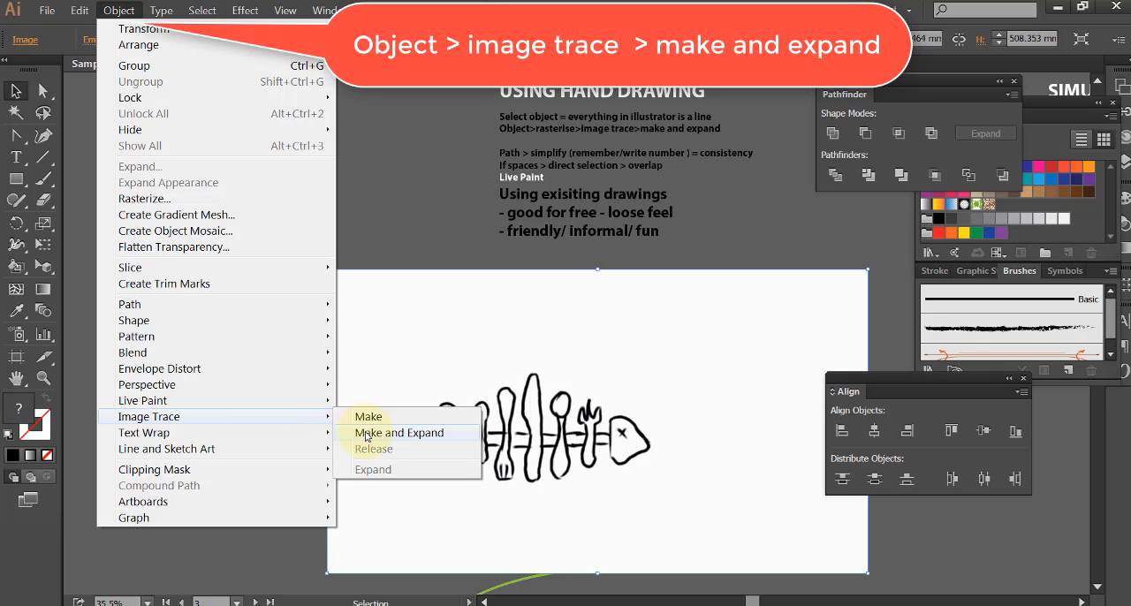
click(398, 432)
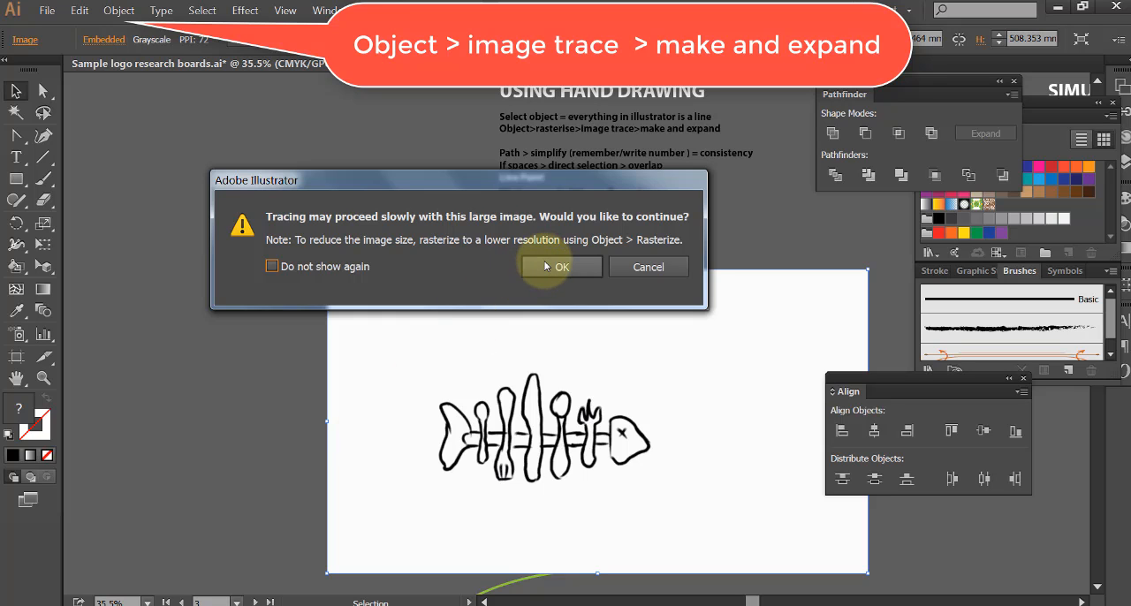
click(561, 266)
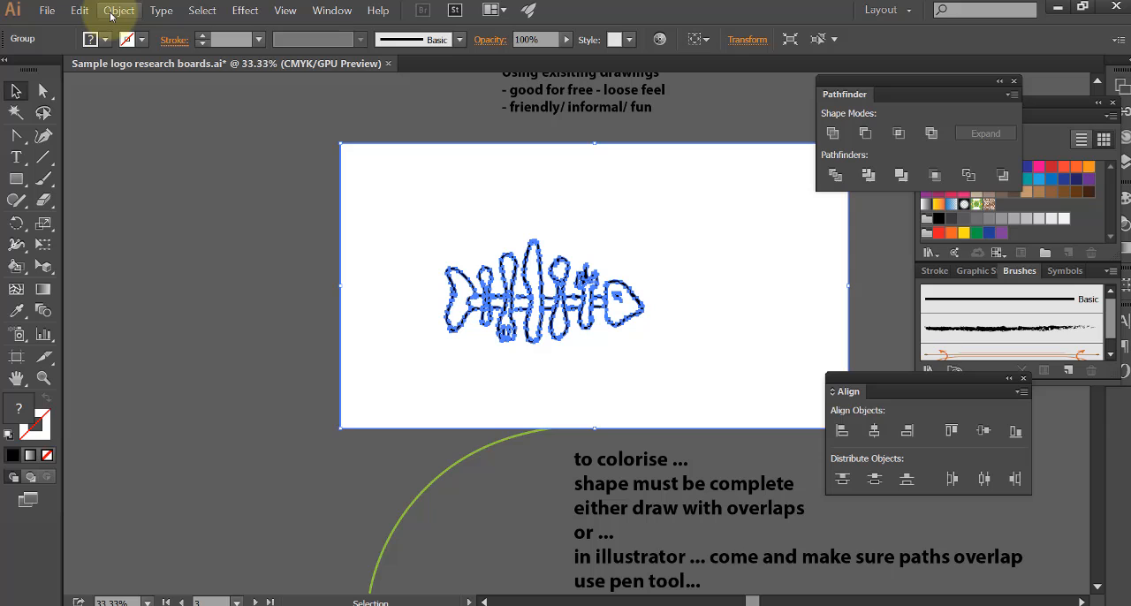
Step: Simplify the traced fish paths with Curve Precision raised to 75%
click(120, 11)
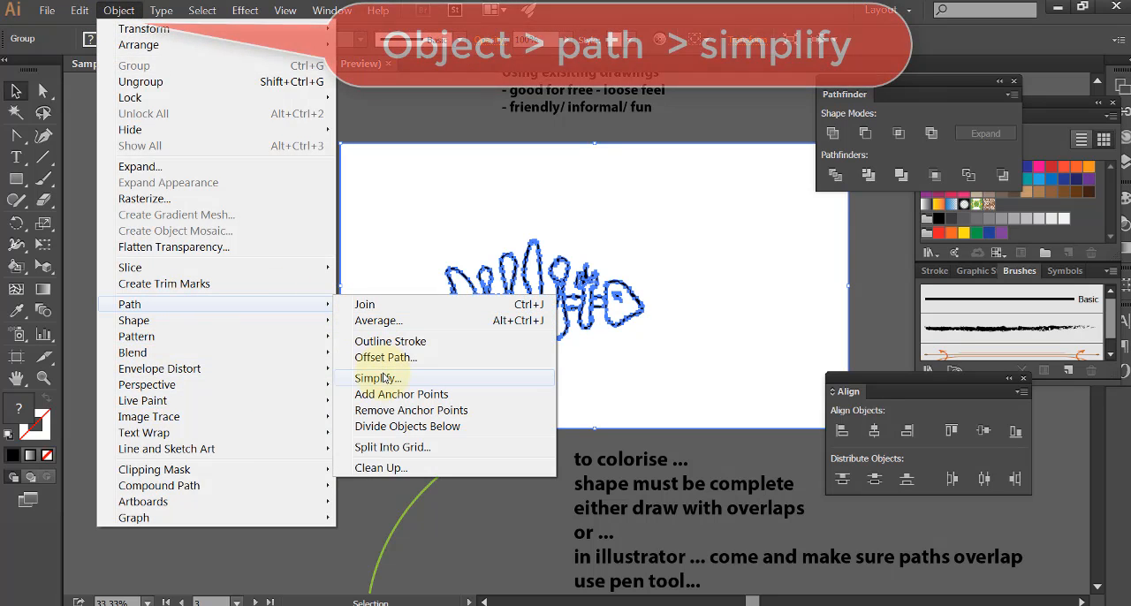
click(378, 378)
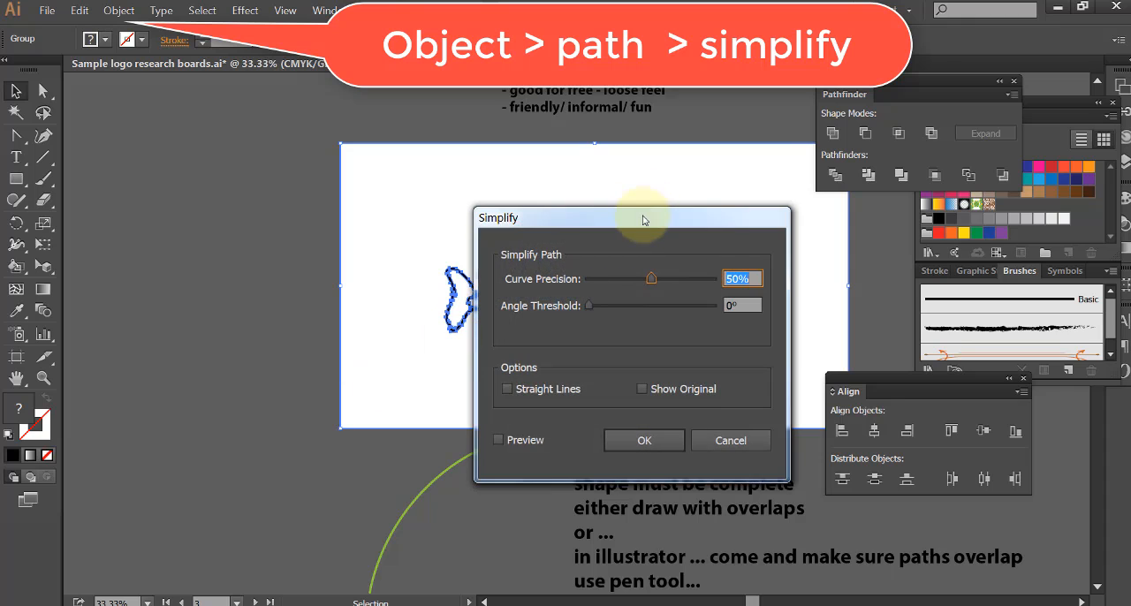
drag(644, 218, 856, 158)
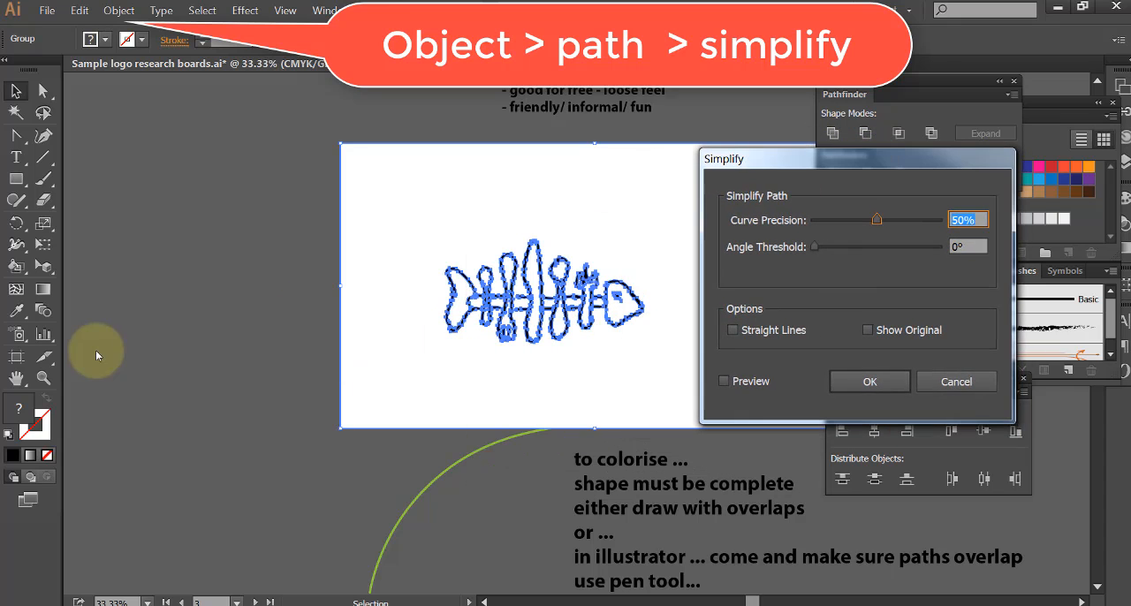
mouse_move(878, 220)
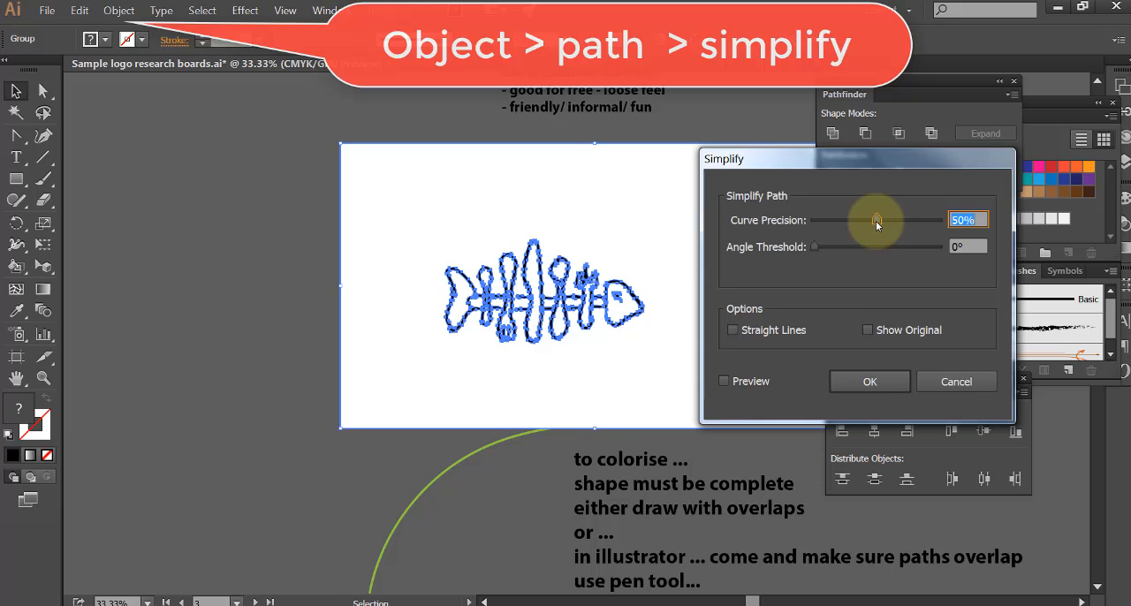
drag(877, 220, 900, 220)
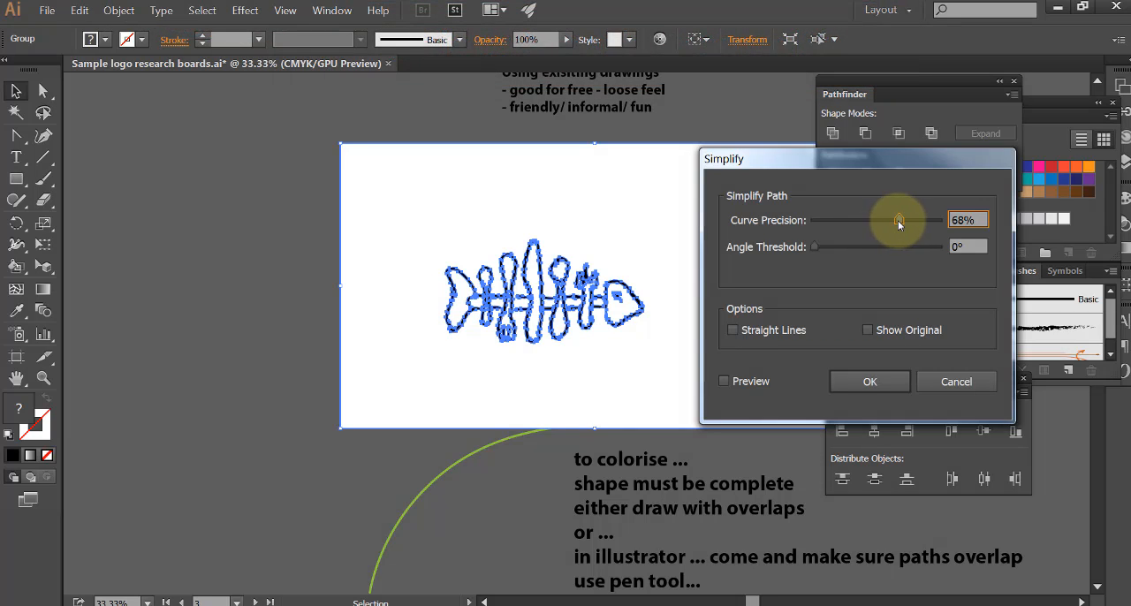
drag(897, 221, 909, 220)
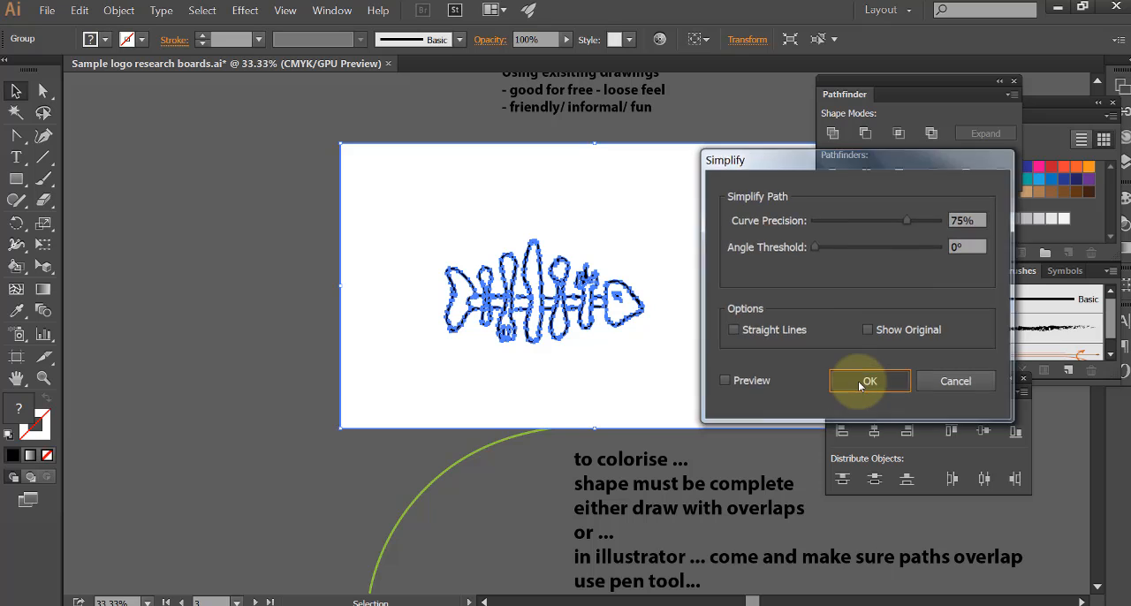
click(870, 381)
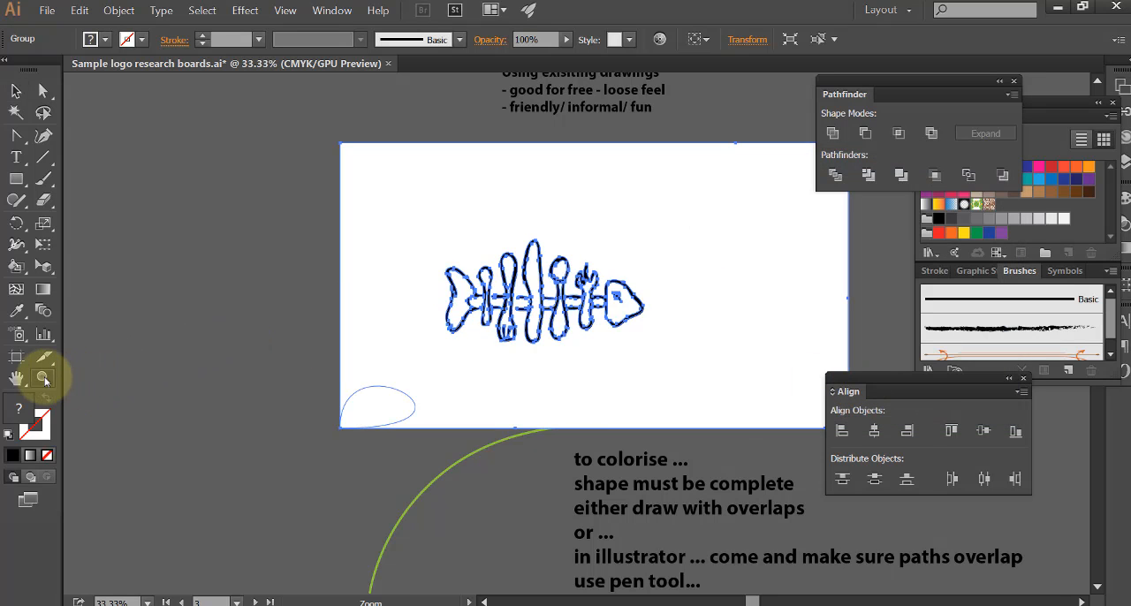
Step: Zoom in and apply Simplify again at 75% curve precision
click(670, 352)
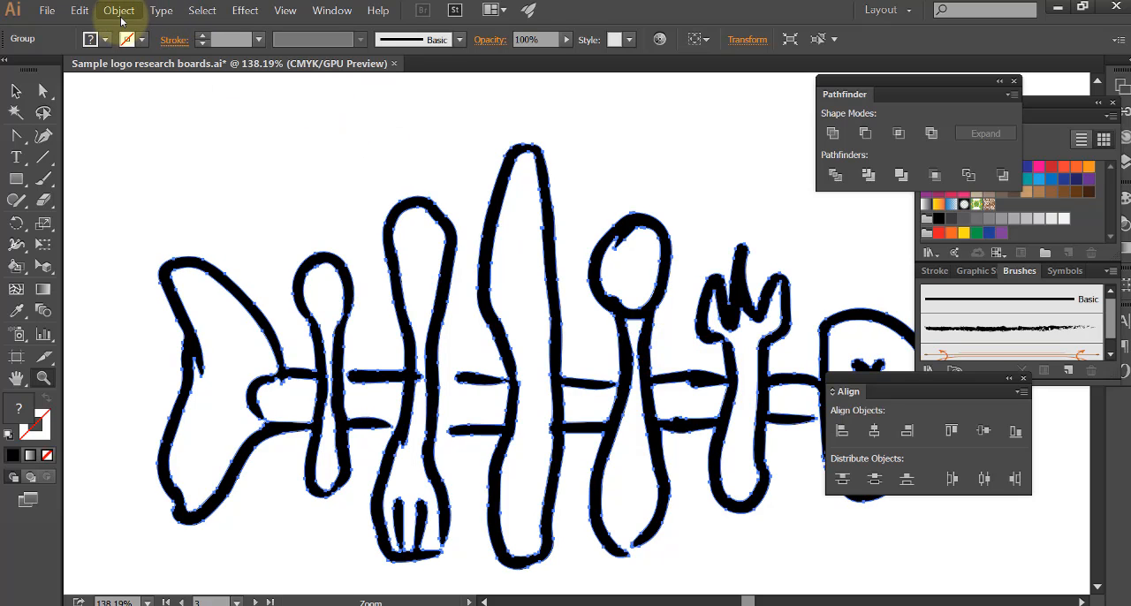
click(118, 10)
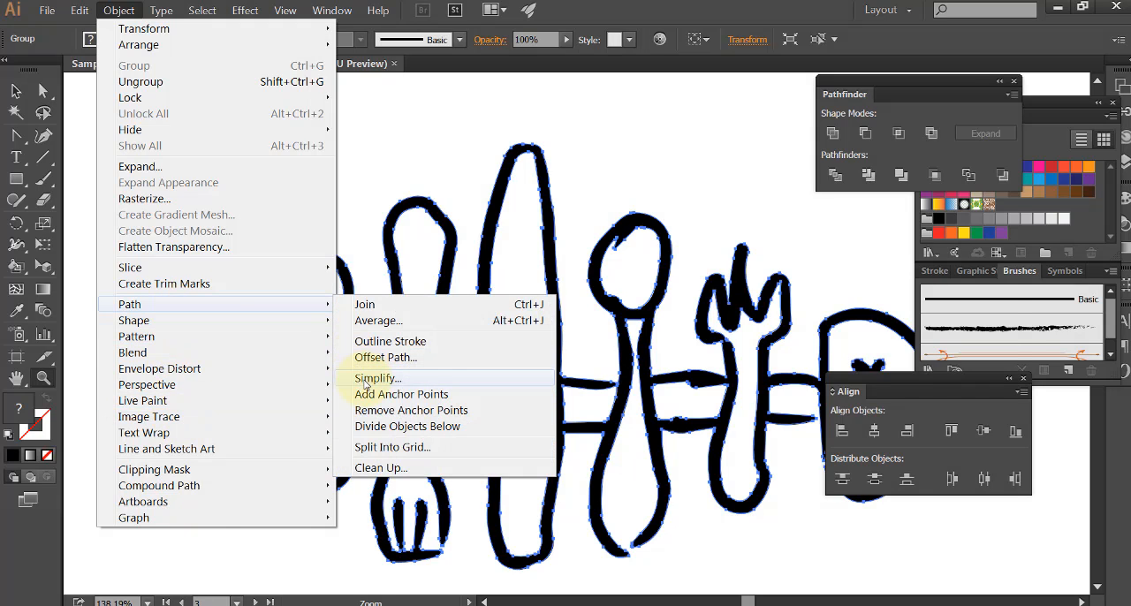
click(377, 378)
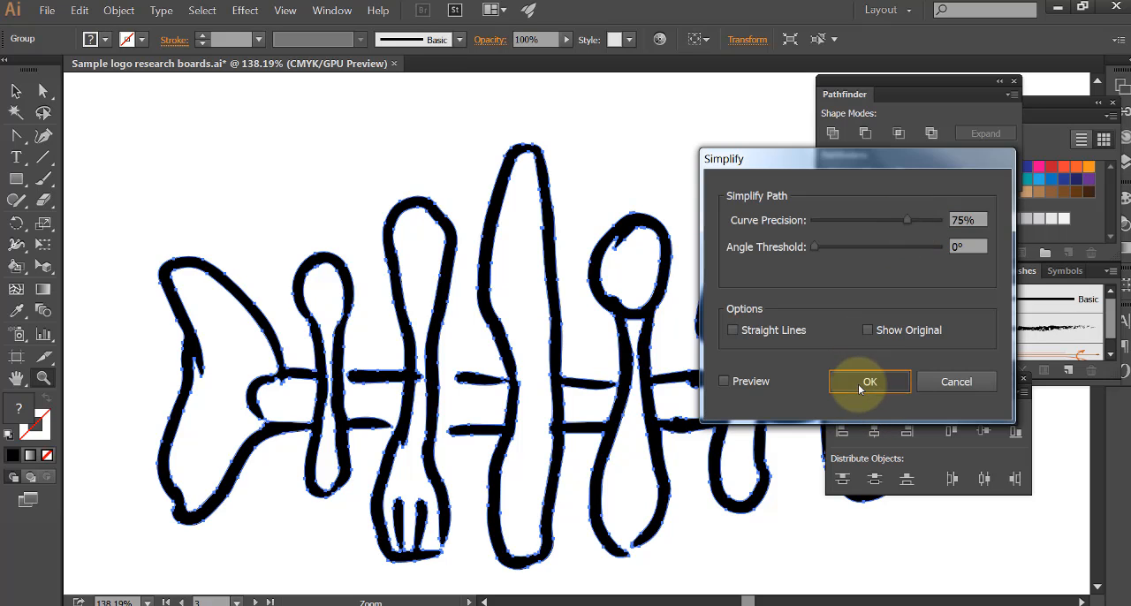
click(869, 381)
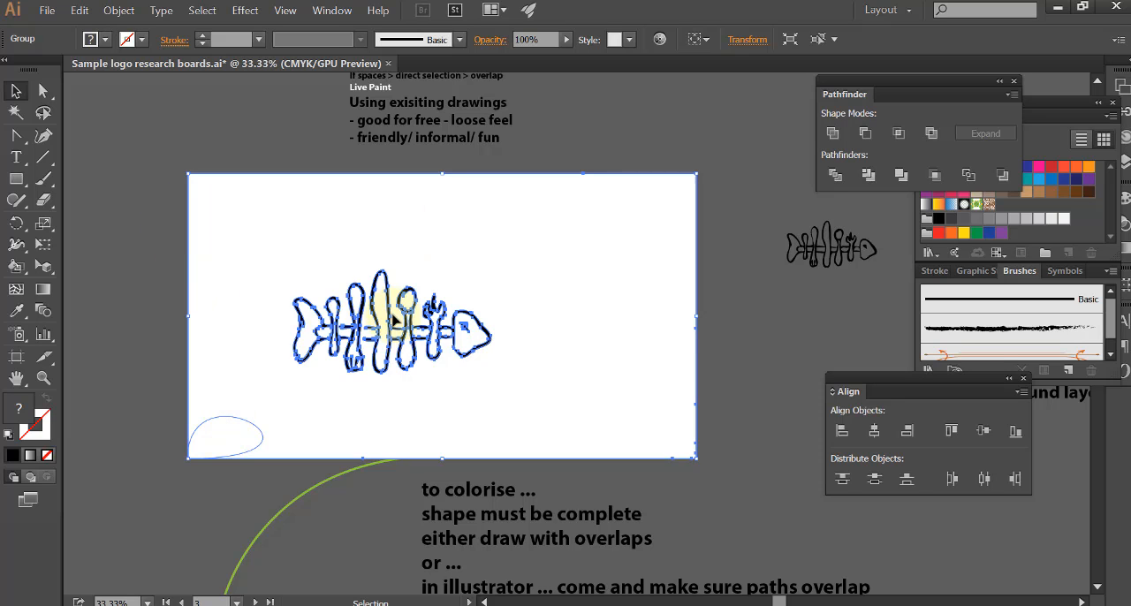
Step: Ungroup the traced fish drawing via Object > Ungroup
click(119, 11)
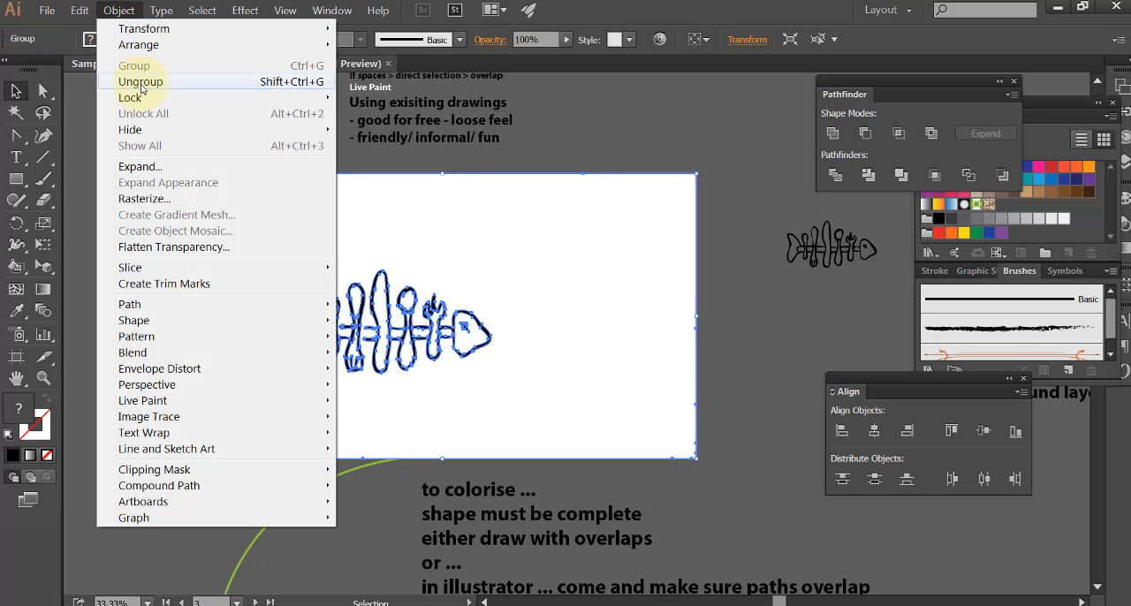
click(140, 81)
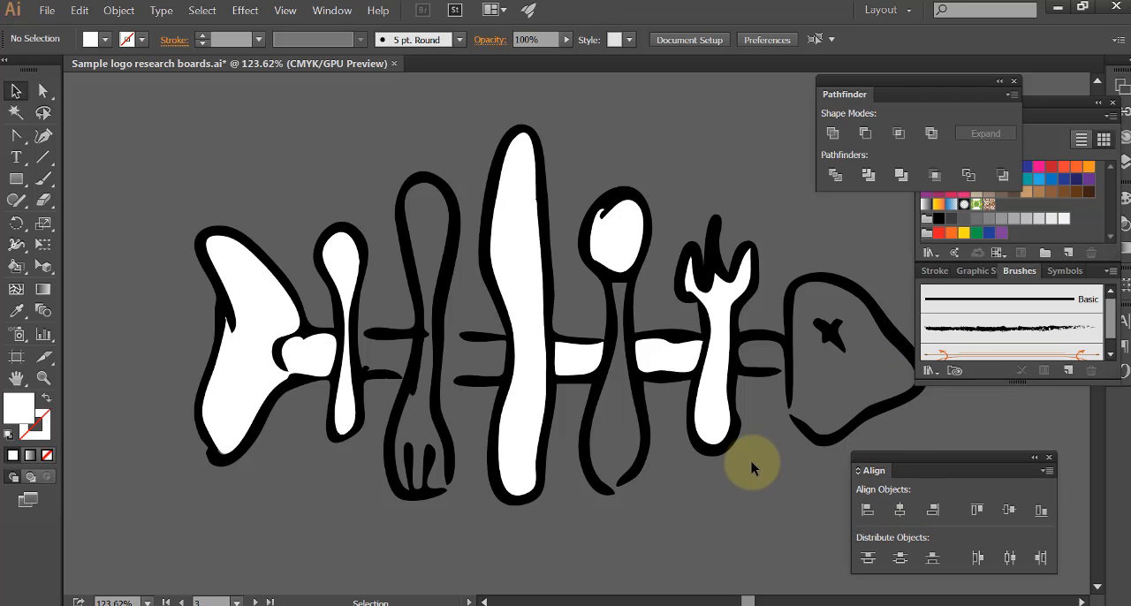
mouse_move(785, 433)
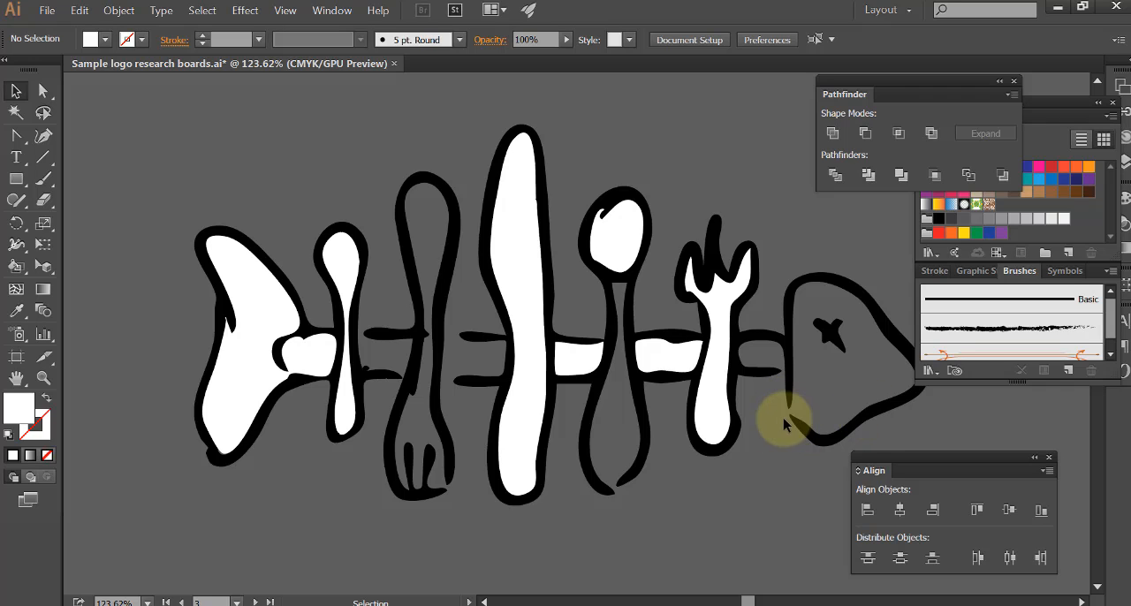
mouse_move(654, 470)
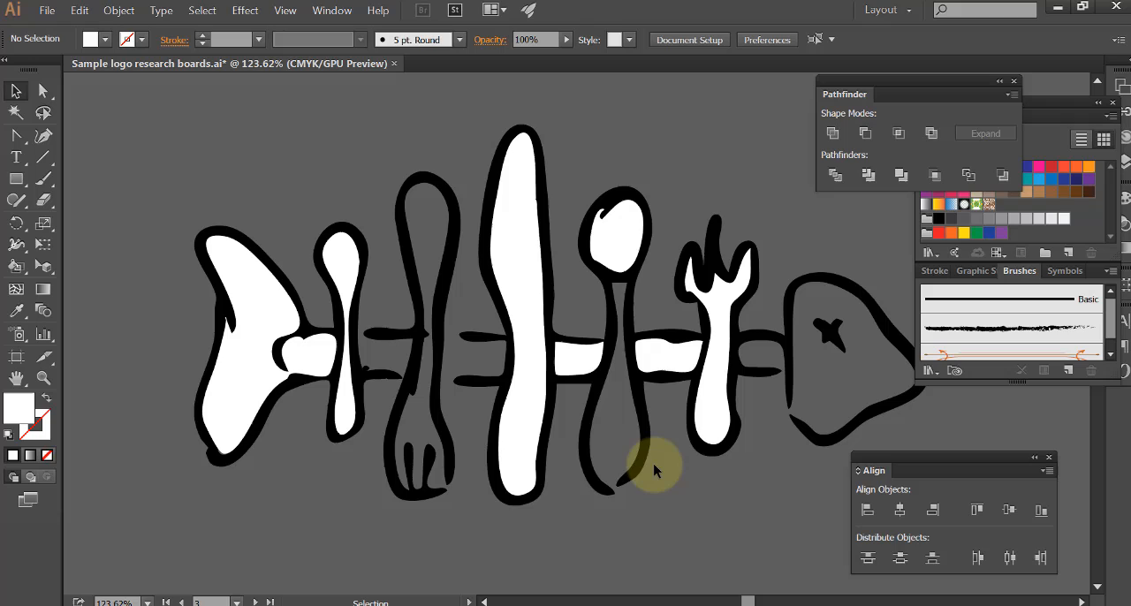
mouse_move(608, 499)
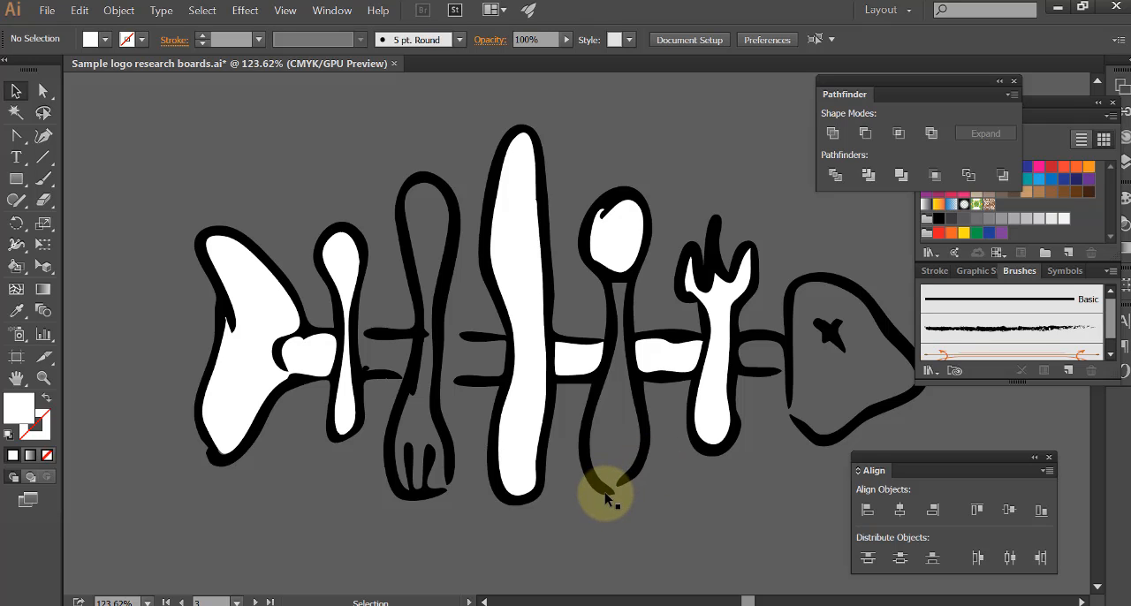
mouse_move(621, 491)
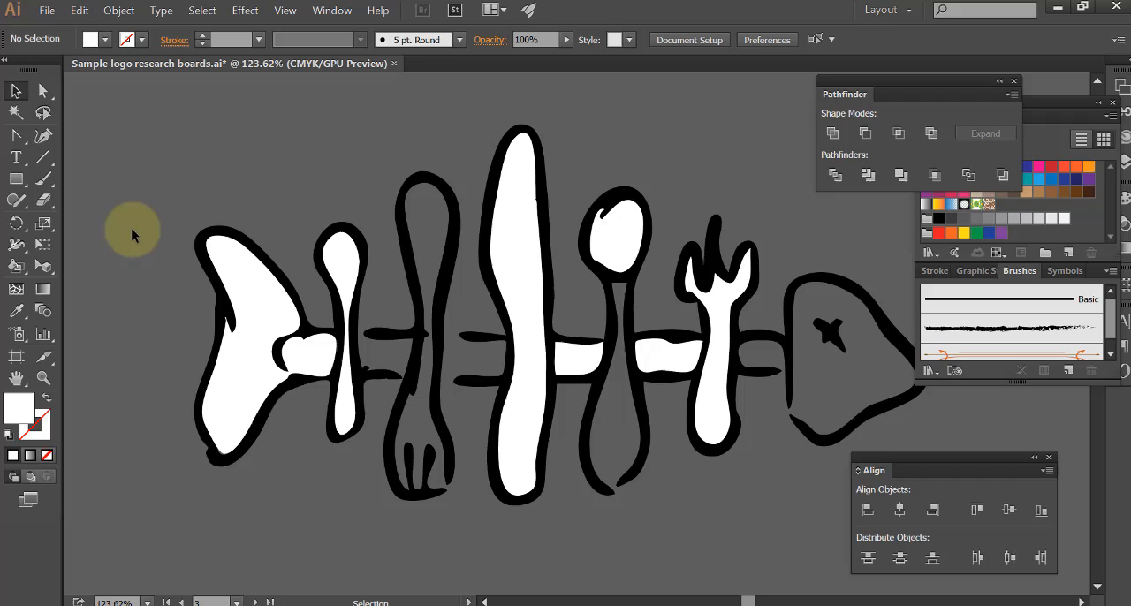
Step: Select the white fill shape inside the fish's tail
click(239, 277)
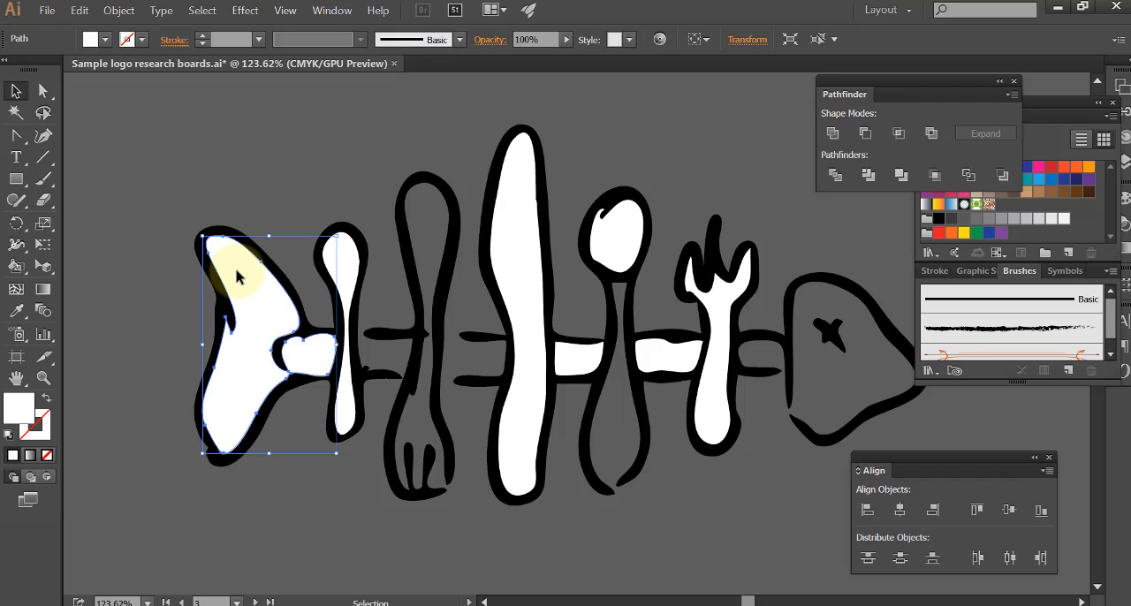
click(340, 257)
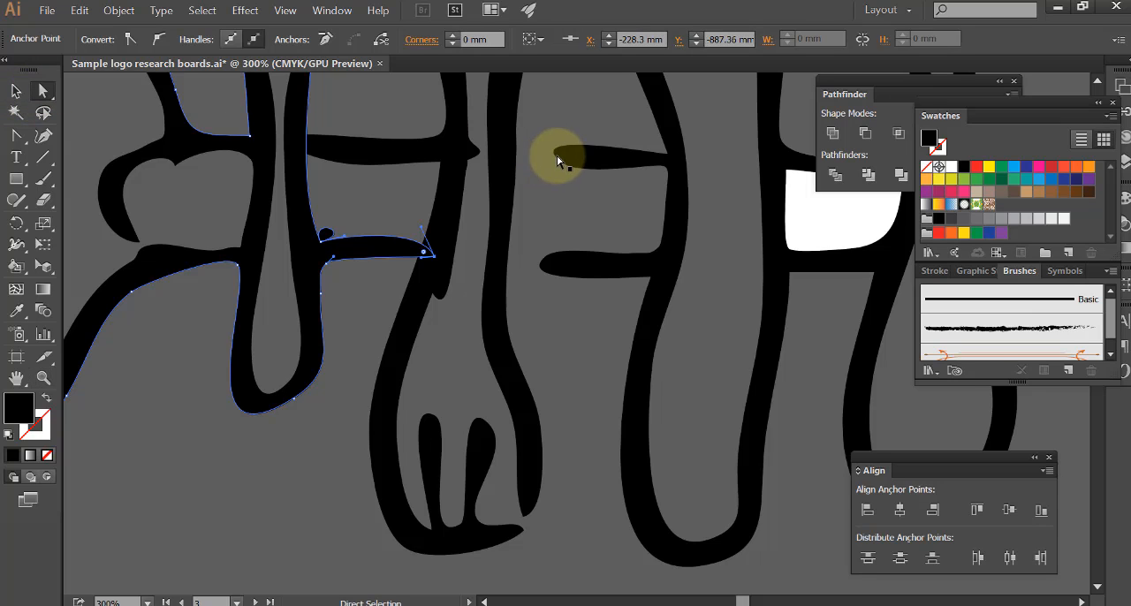
Step: Drag three spine segment endpoints so they overlap the bones and head outline
drag(557, 150, 566, 168)
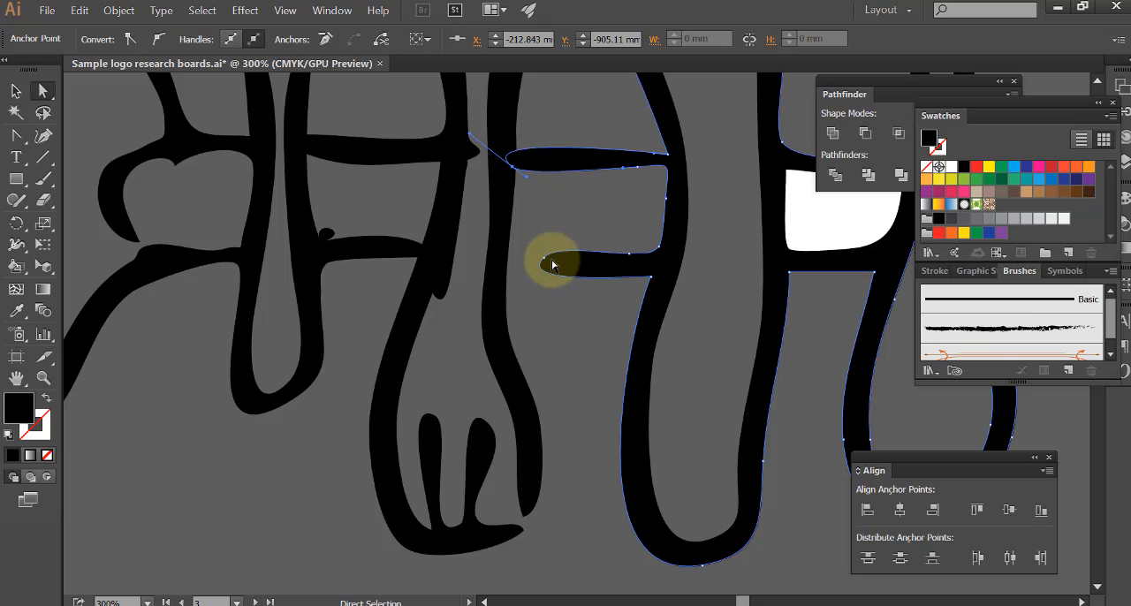
drag(554, 266, 508, 262)
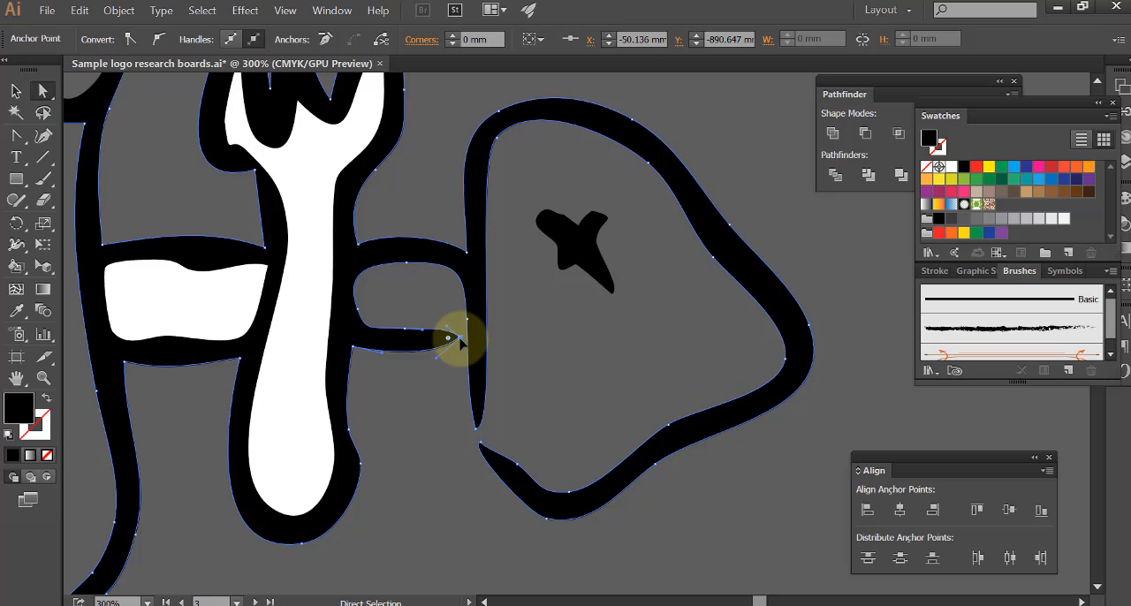
drag(451, 340, 482, 433)
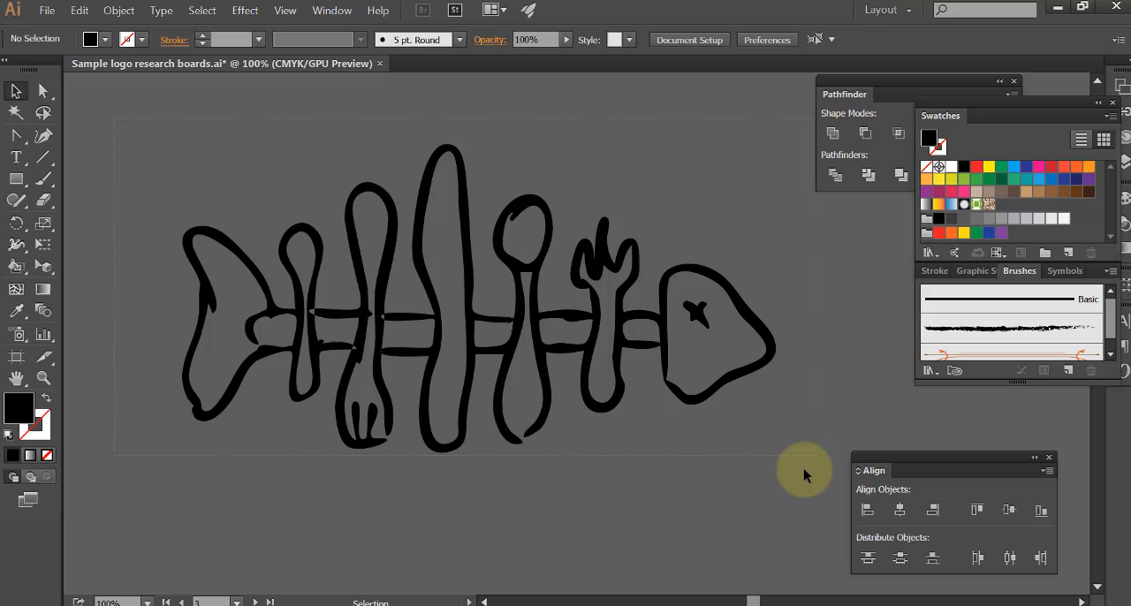
Step: Select the whole fish drawing and make it a Live Paint group
click(118, 10)
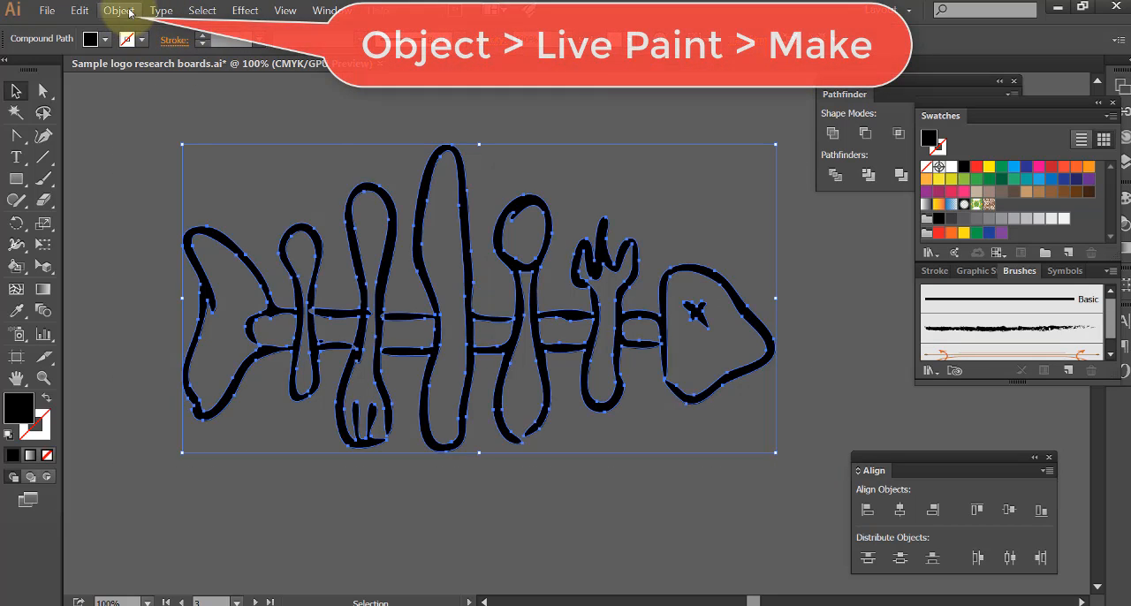
click(119, 10)
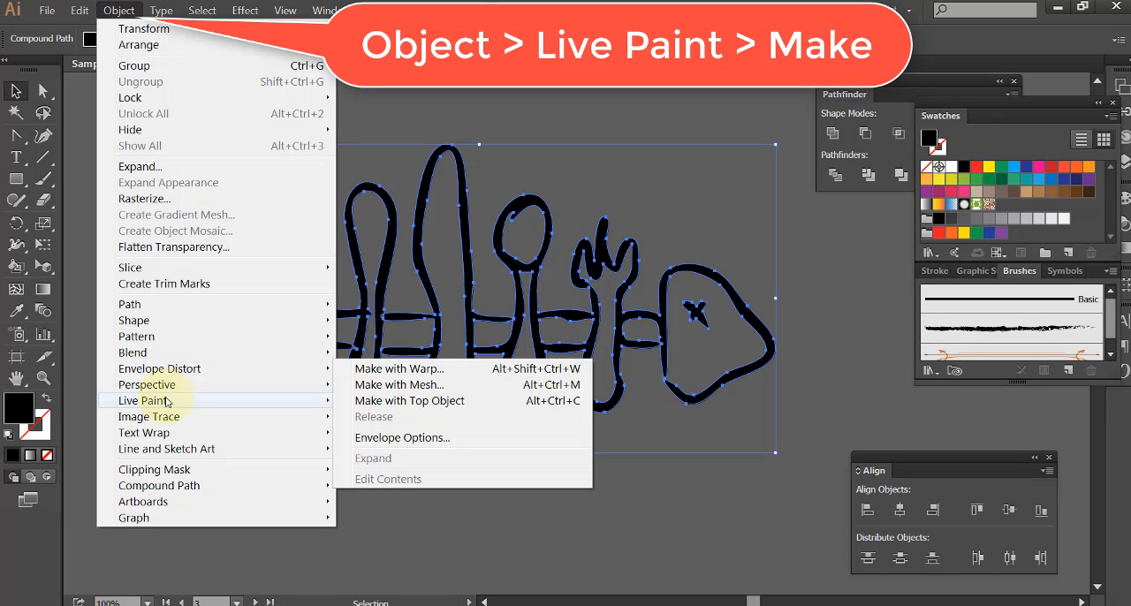
mouse_move(142, 400)
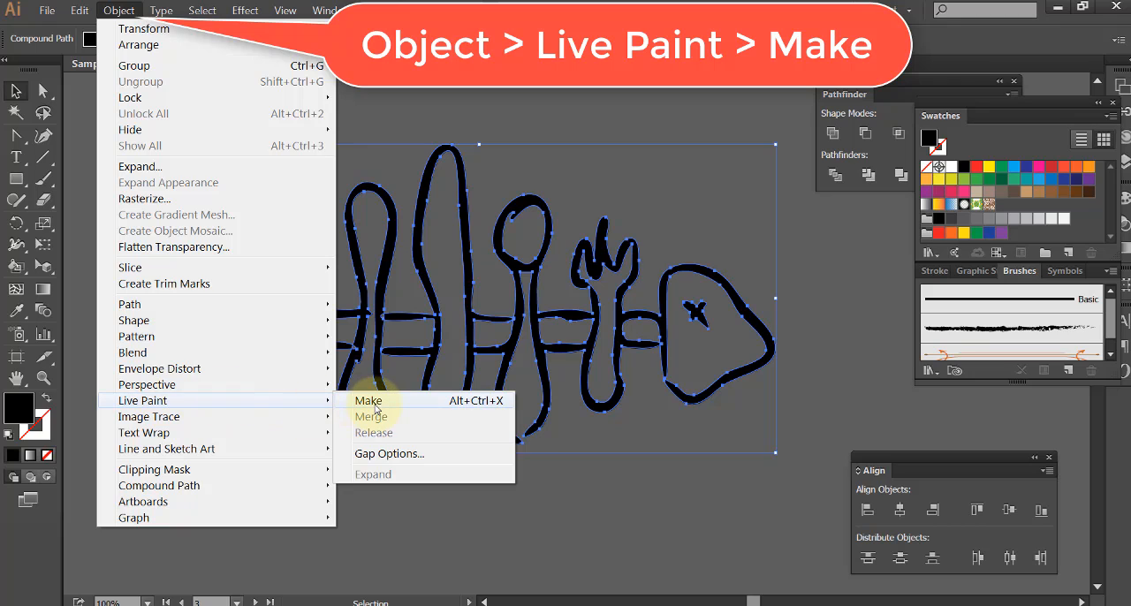
click(369, 401)
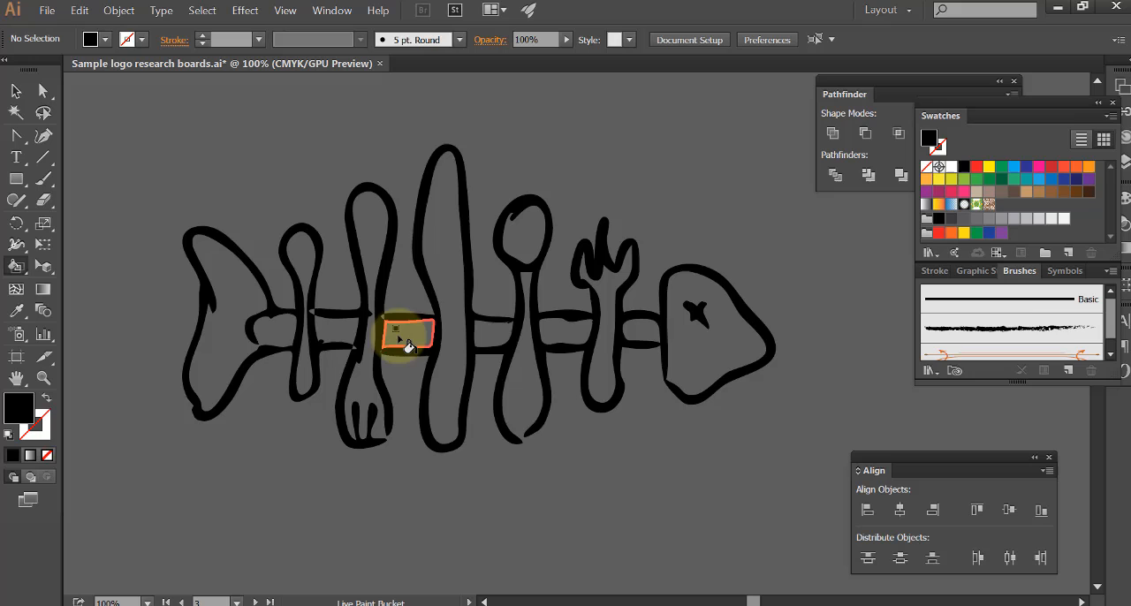
Step: Pick bright yellow with the Live Paint Bucket and fill the first two bones
click(553, 353)
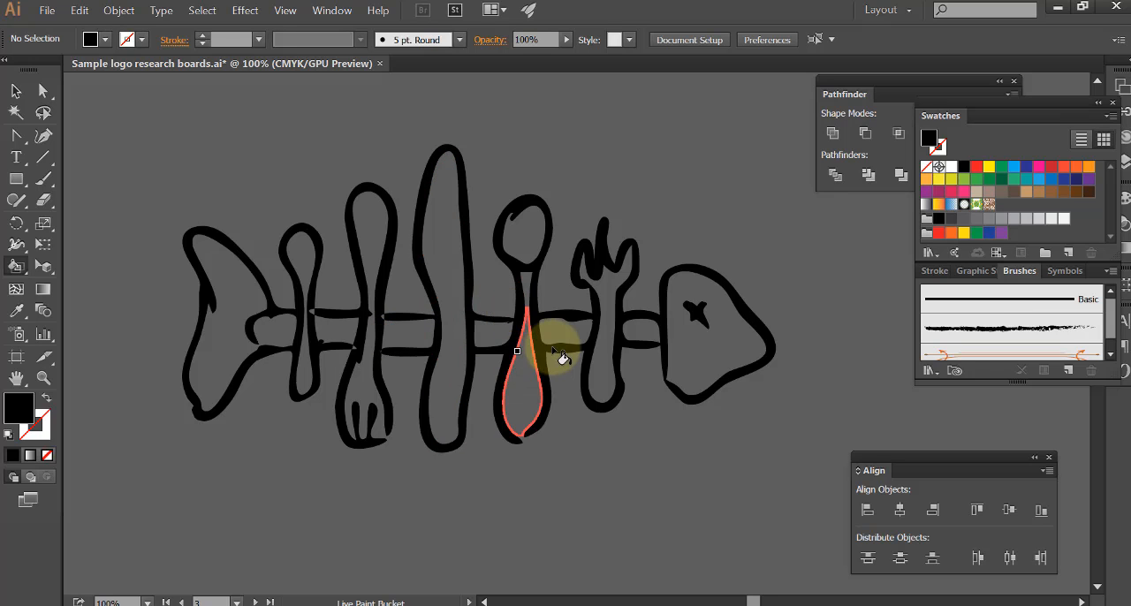
click(221, 358)
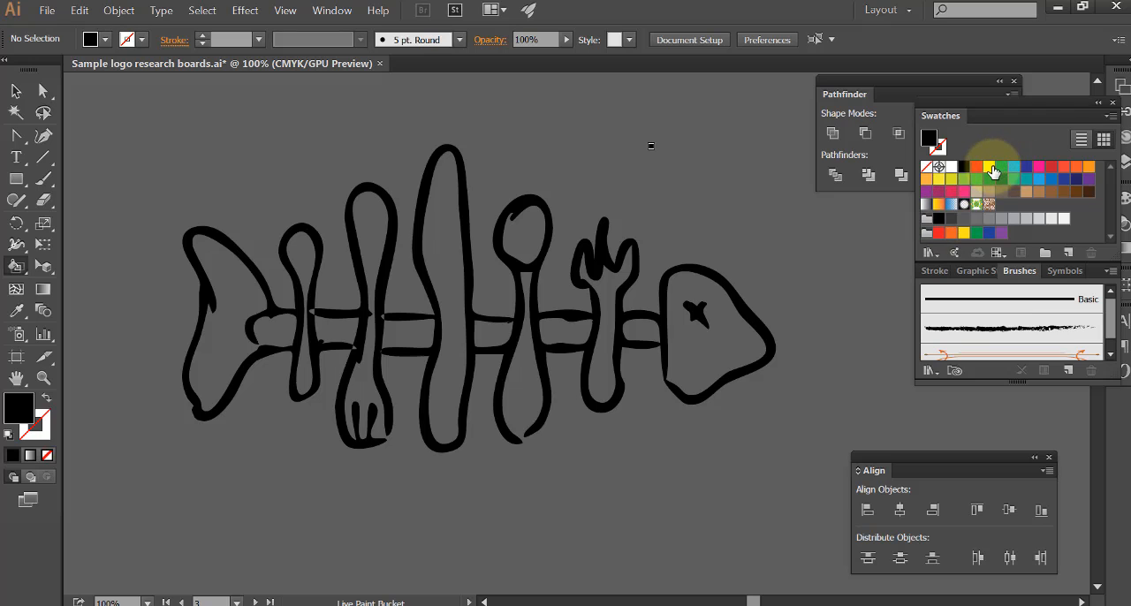
click(221, 345)
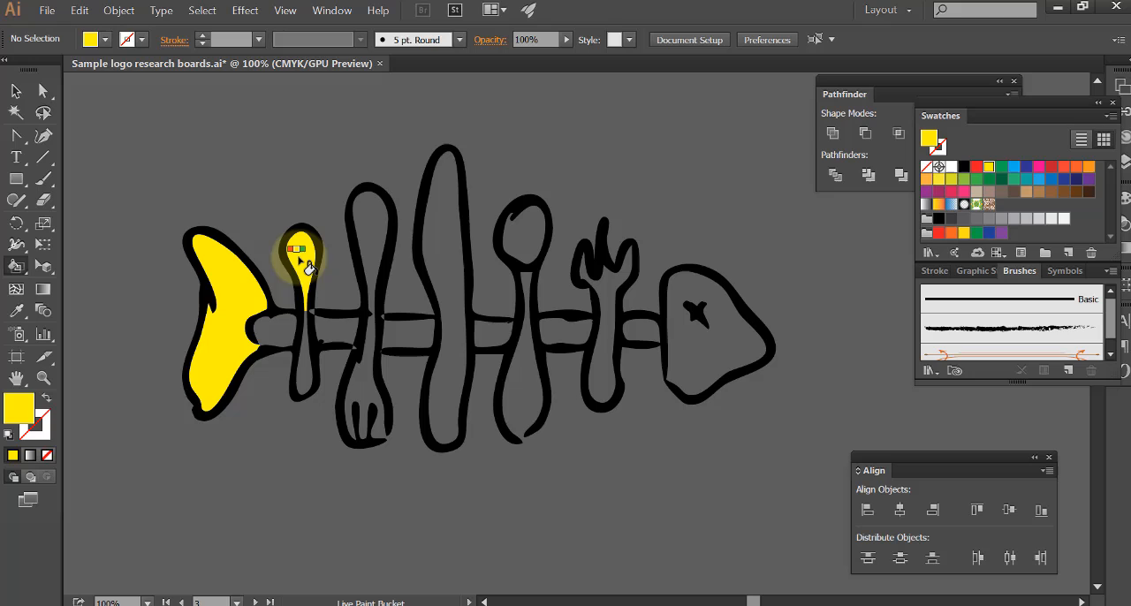
click(318, 341)
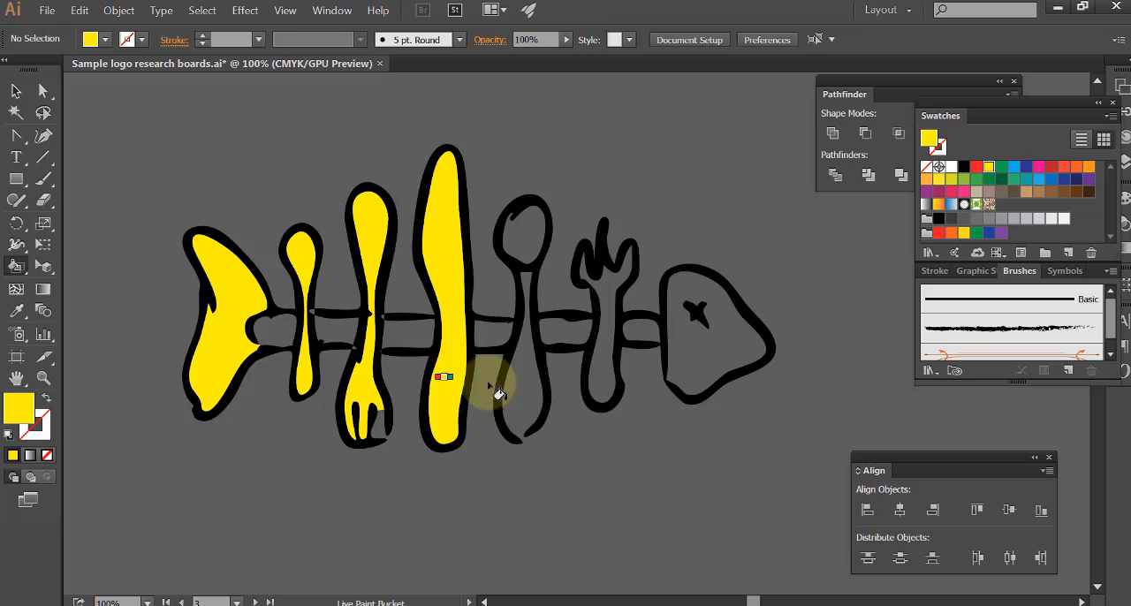
click(531, 292)
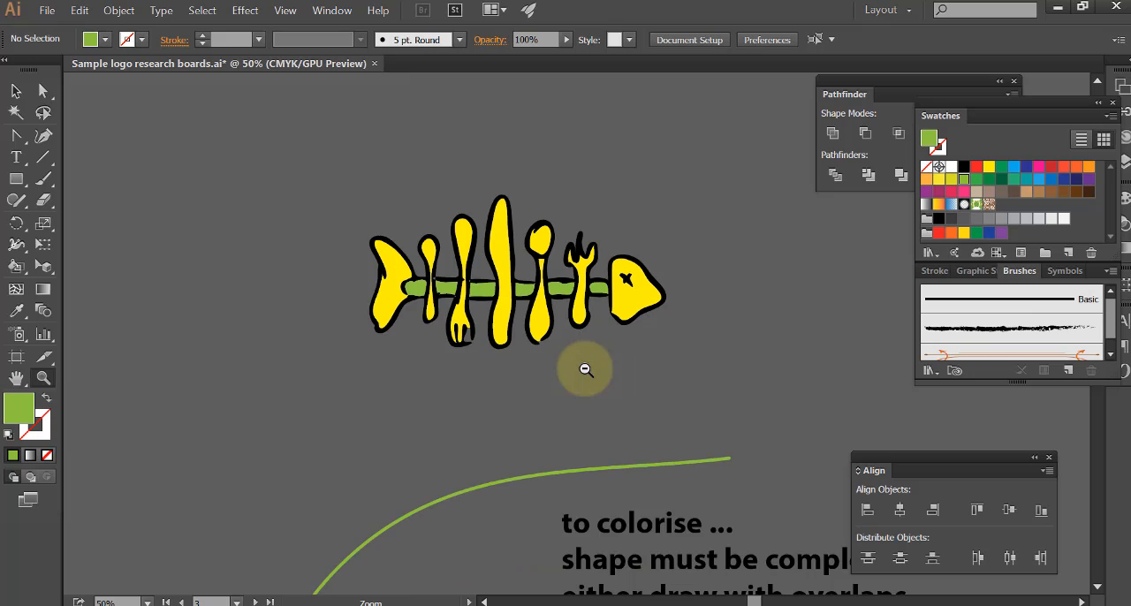
mouse_move(560, 323)
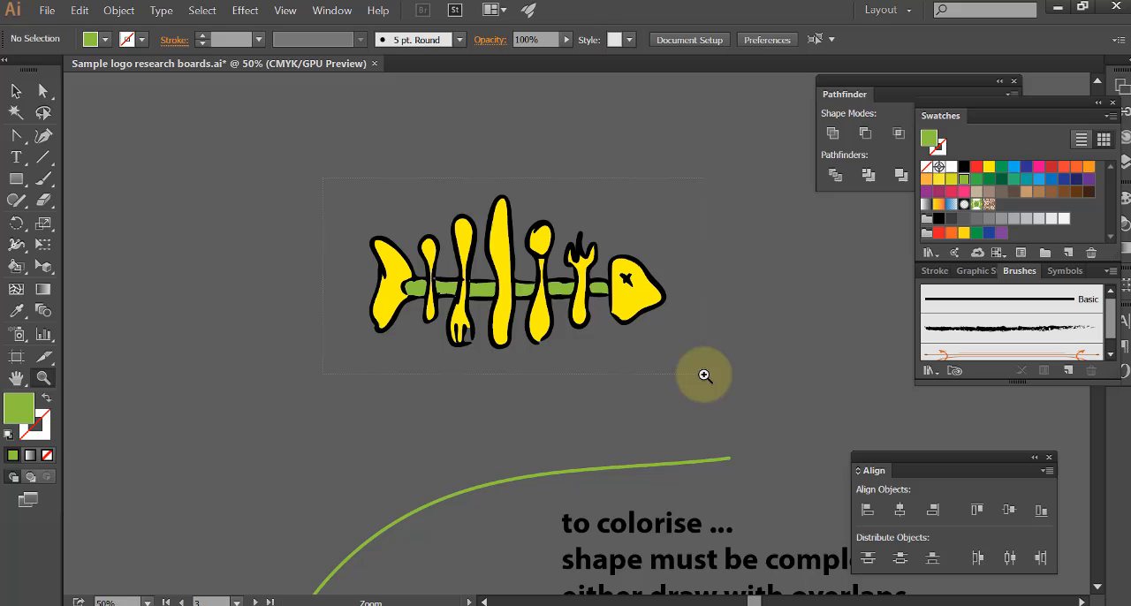
Step: Zoom in on the painted fish with yellow bones and head and a green spine
click(704, 375)
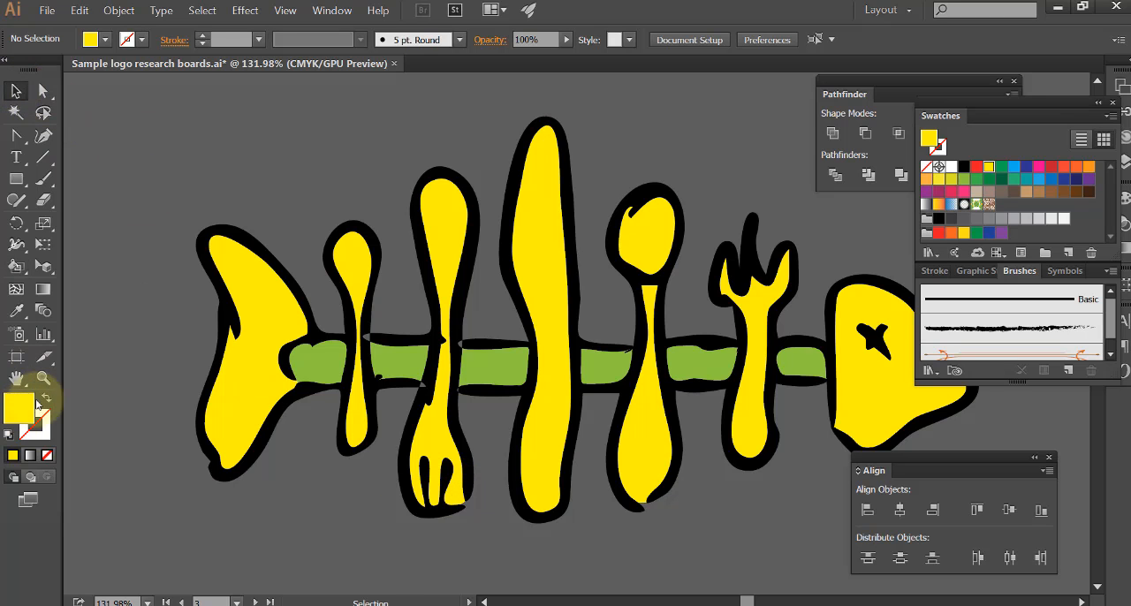
click(43, 378)
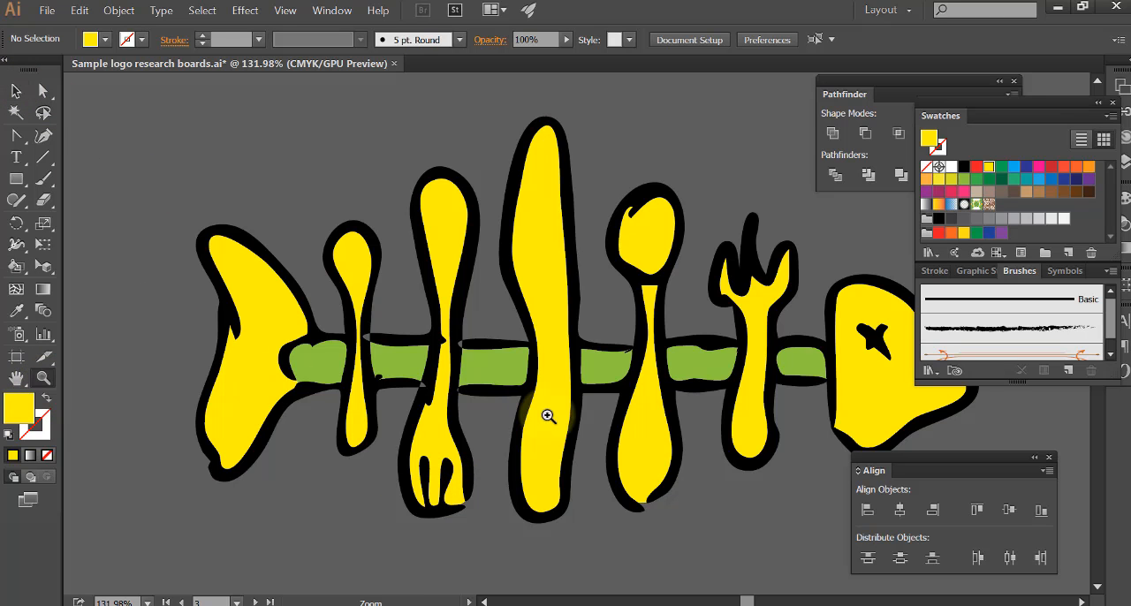